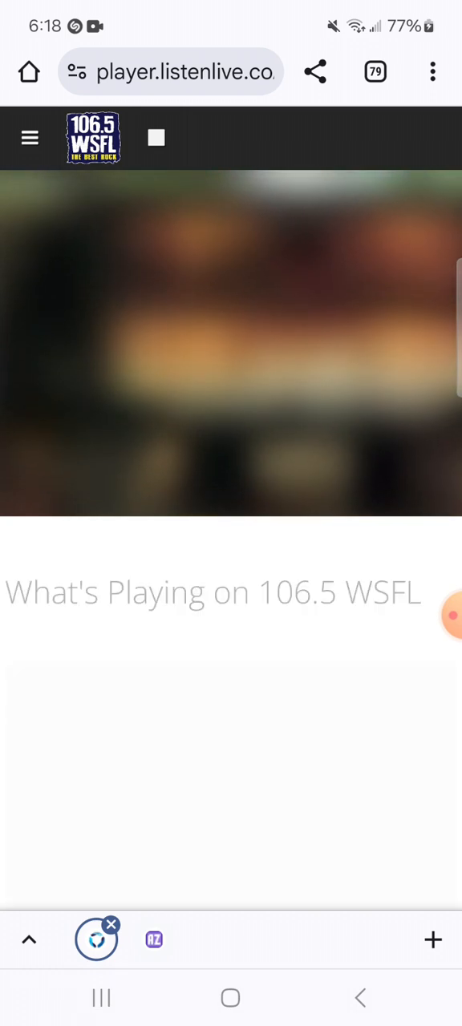
scroll(down, 3)
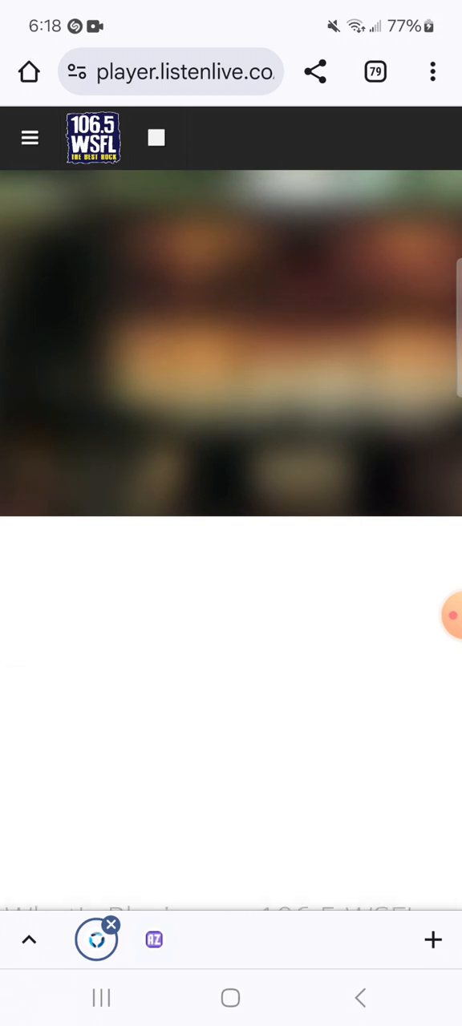